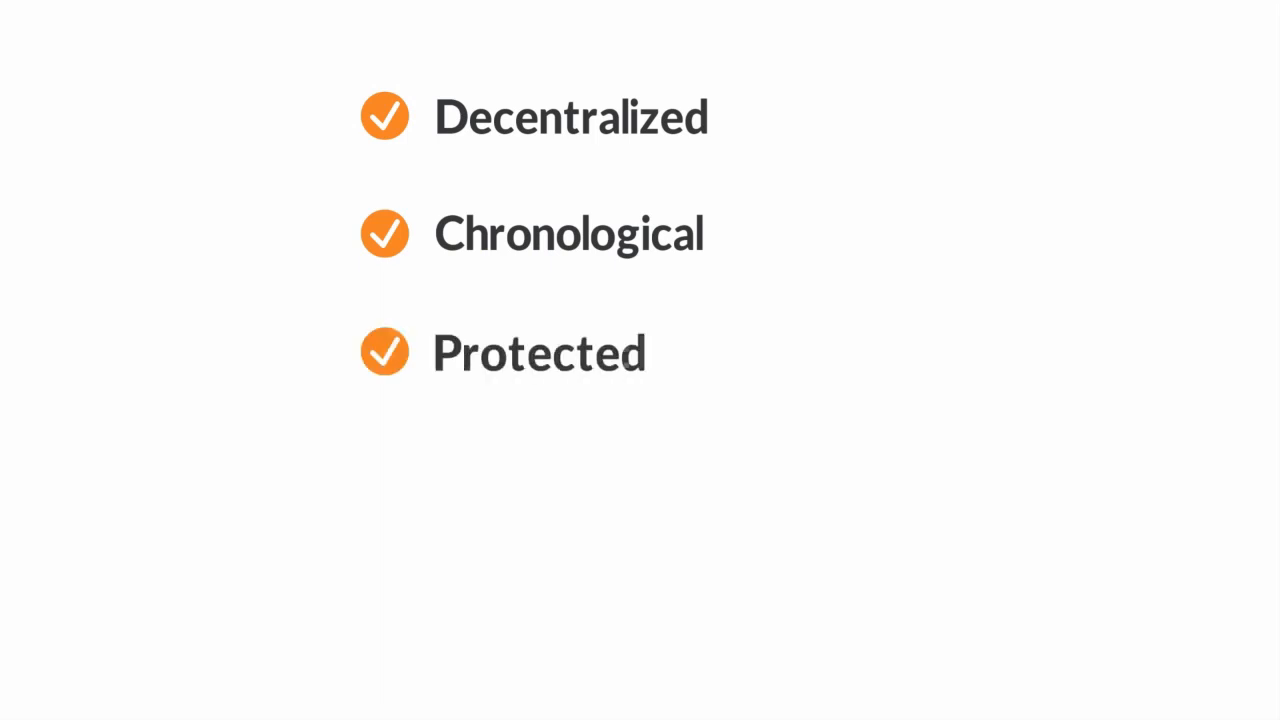
text(by cryptography)
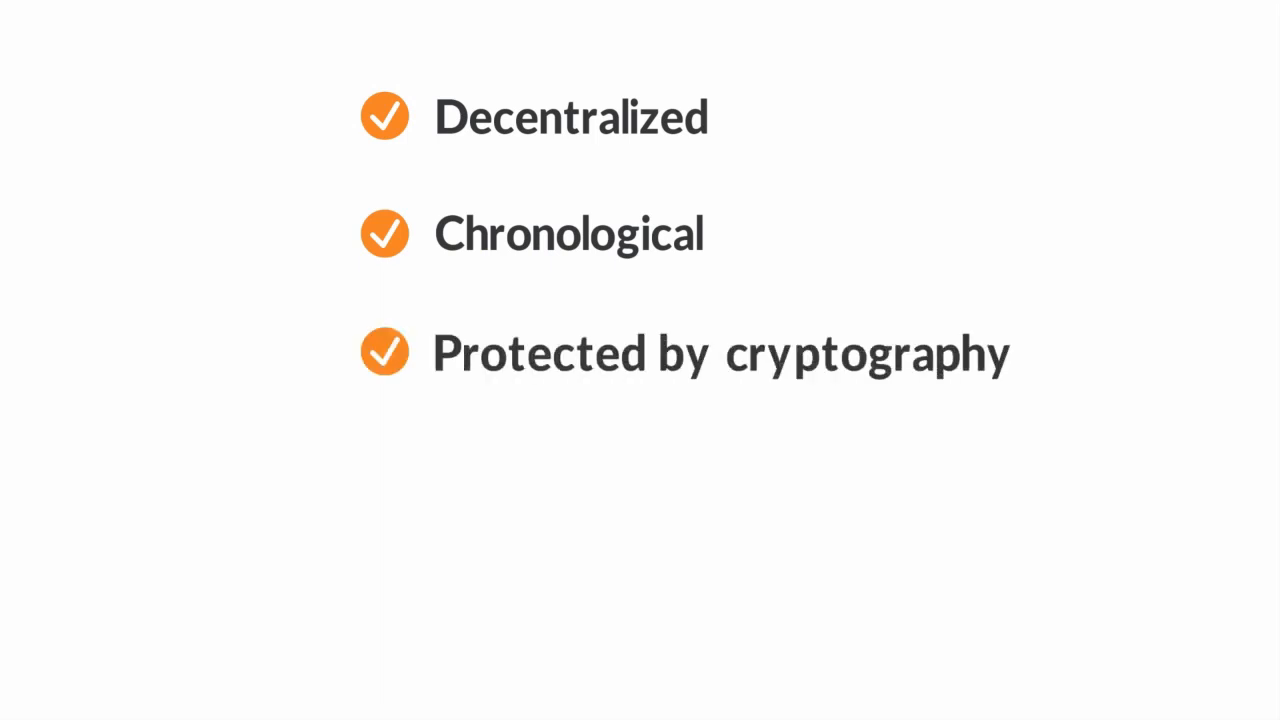